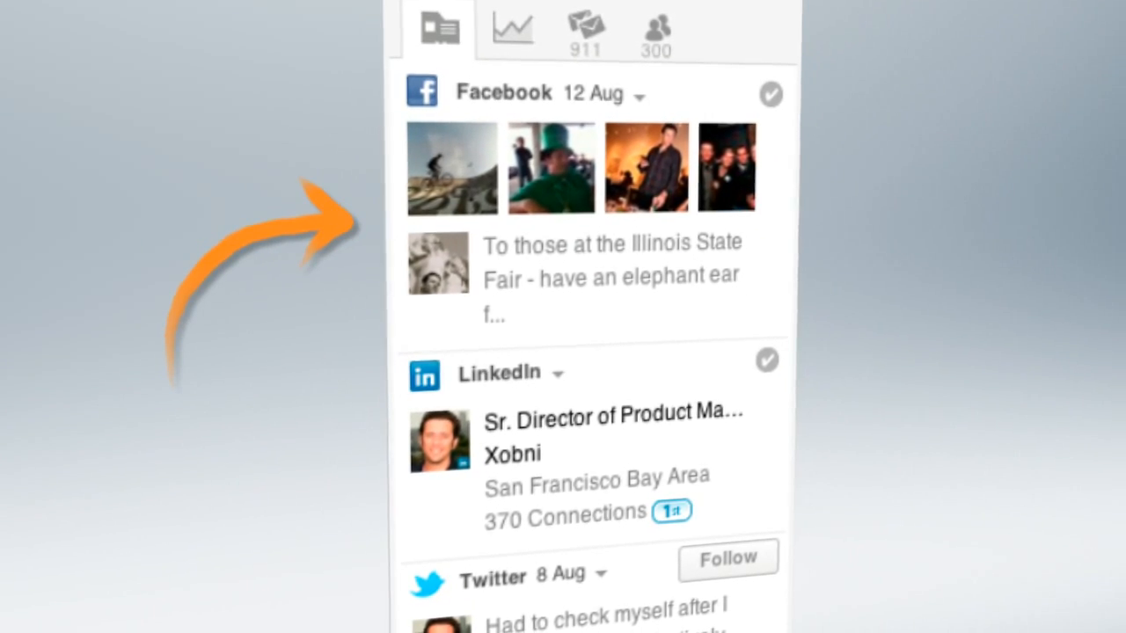
Show the Top Contact Updates feed of recent posts in the Smartr sidebar.
left_click(510, 29)
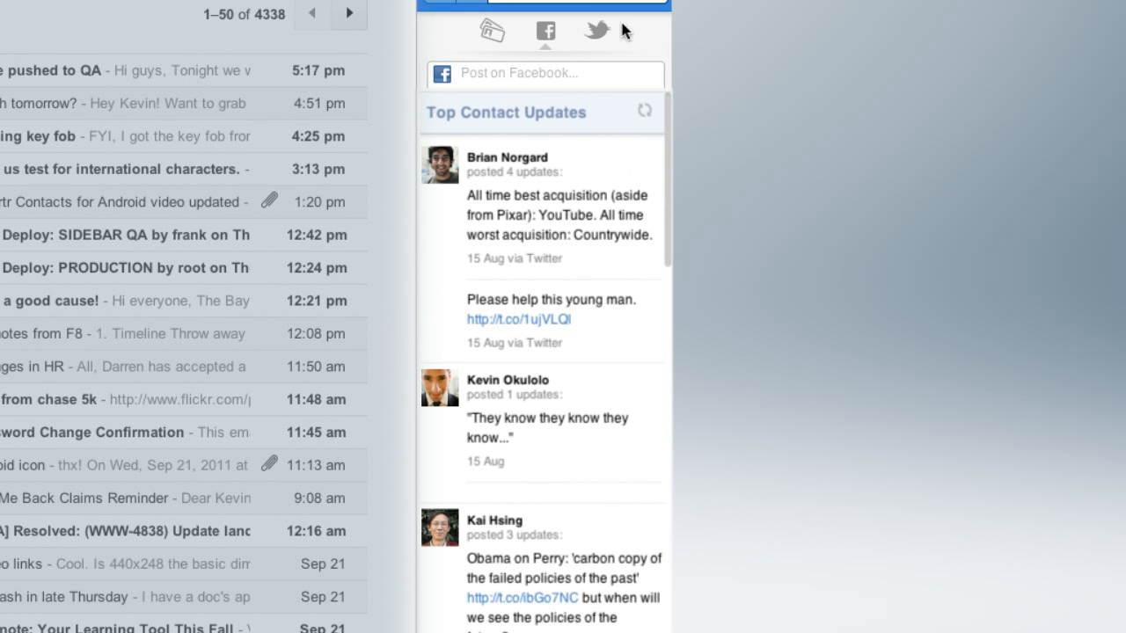
left_click(595, 28)
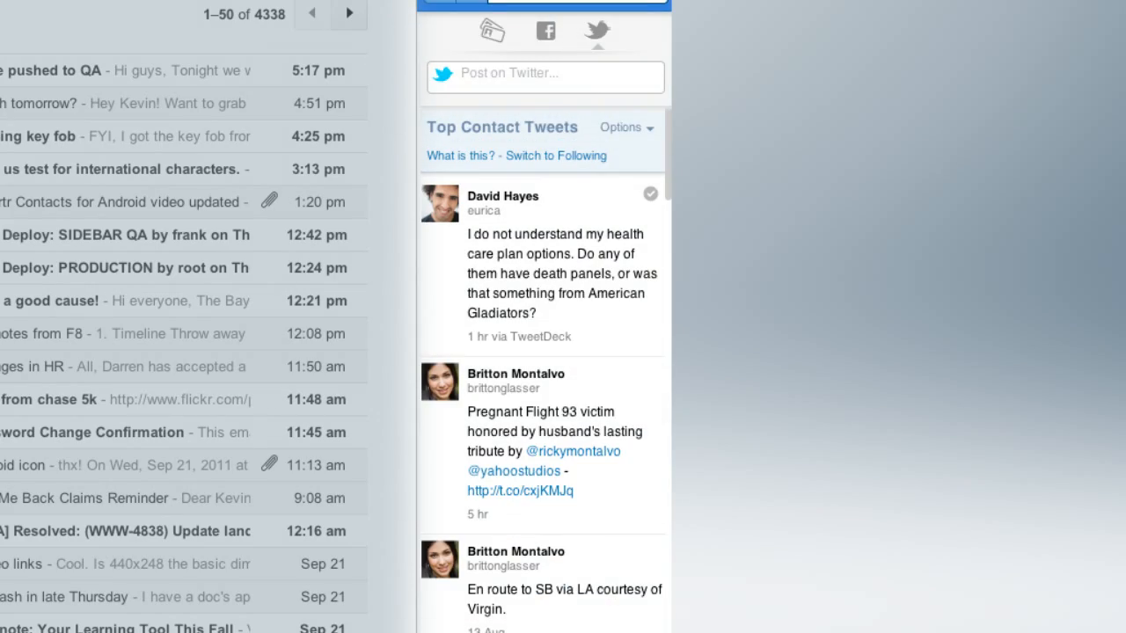
left_click(132, 102)
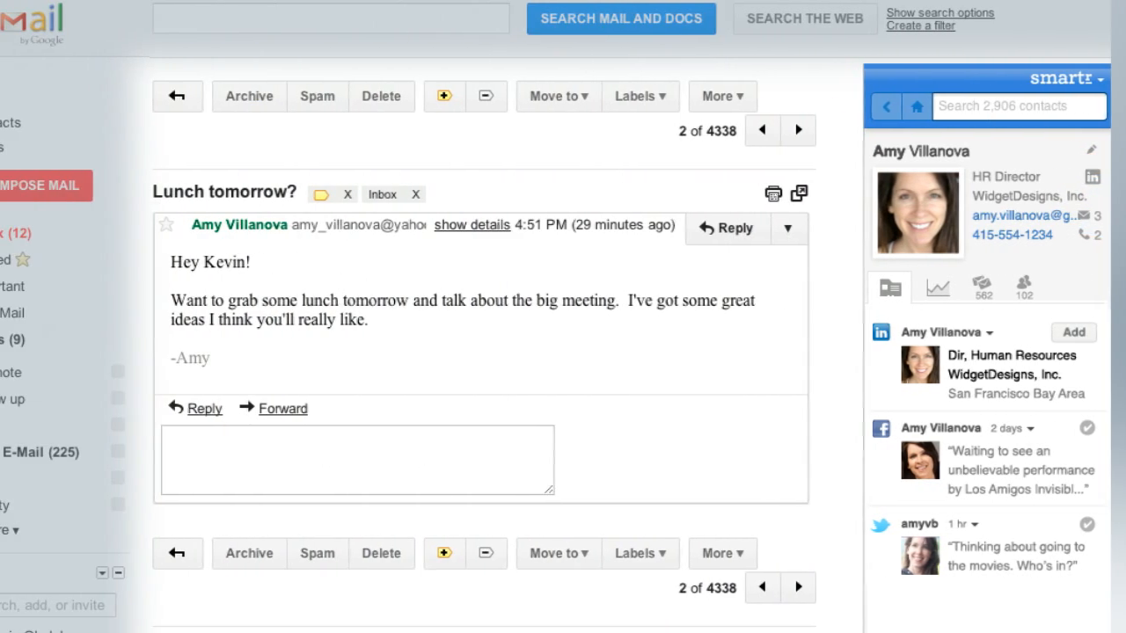
Address a new message to 'brian' and frequently-emailed colleagues Brian, Britton and Josh via AutoSuggest.
left_click(46, 187)
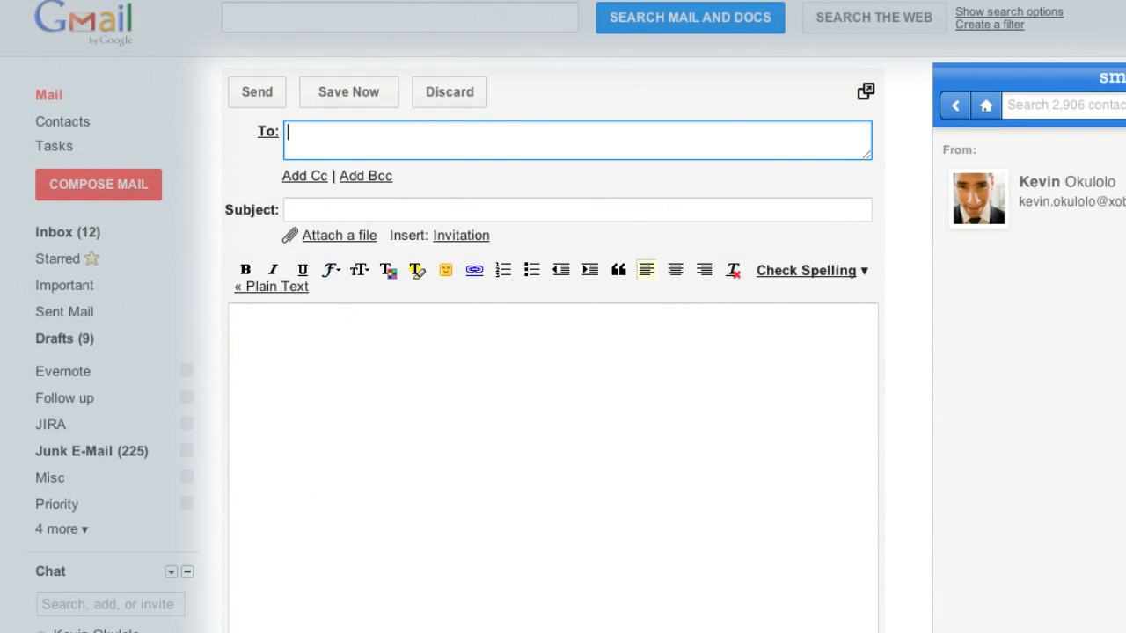
type("brian Kobashikawa")
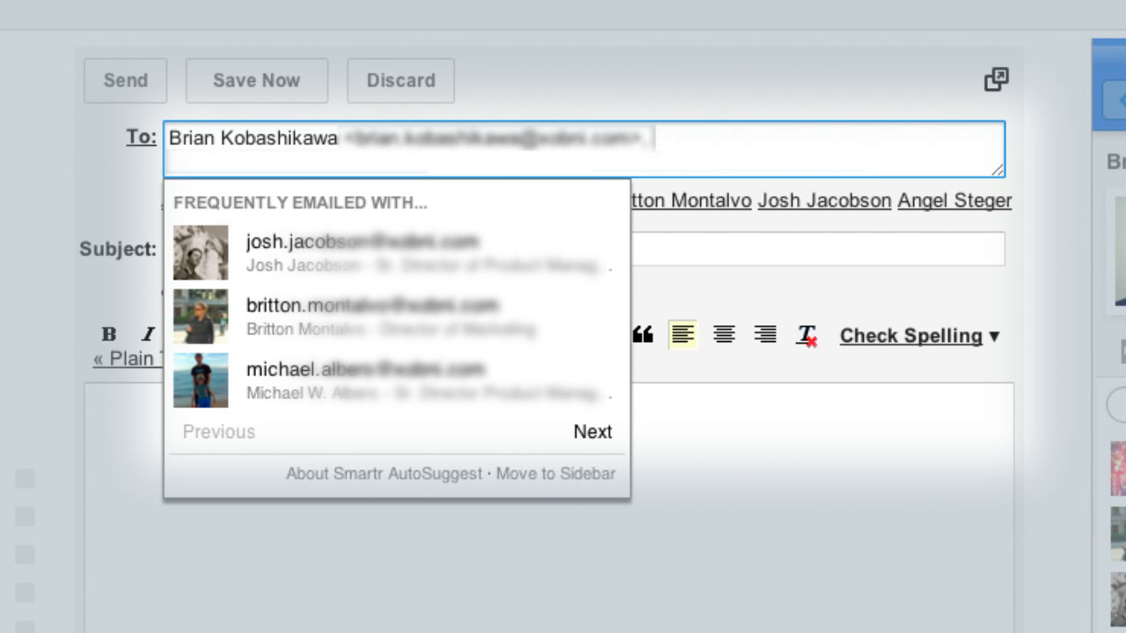
left_click(361, 250)
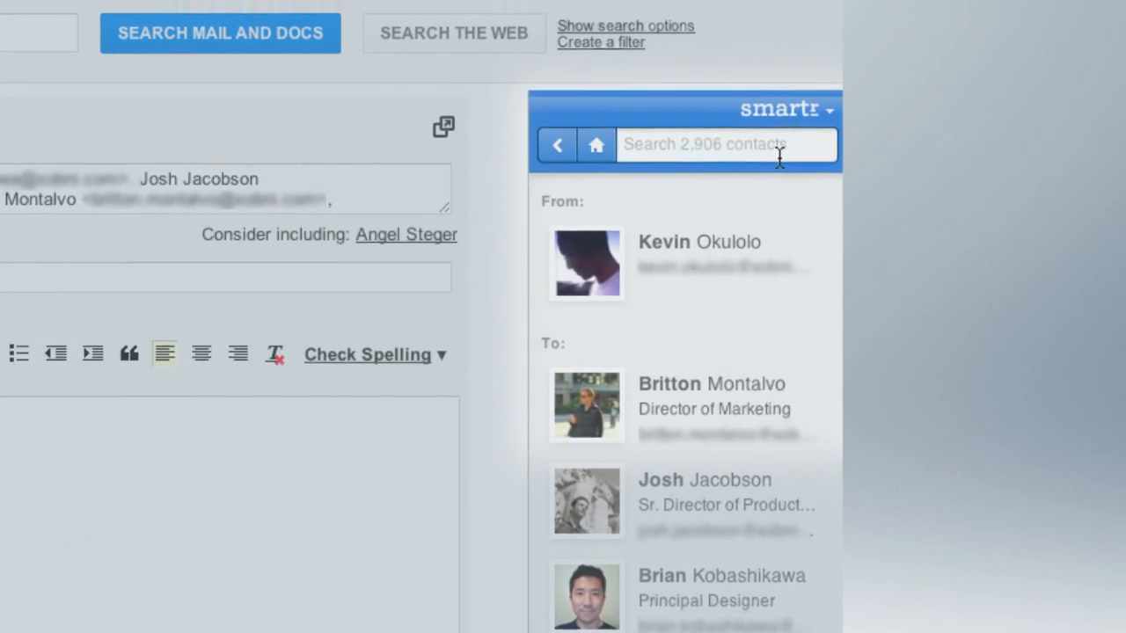
type("xobni")
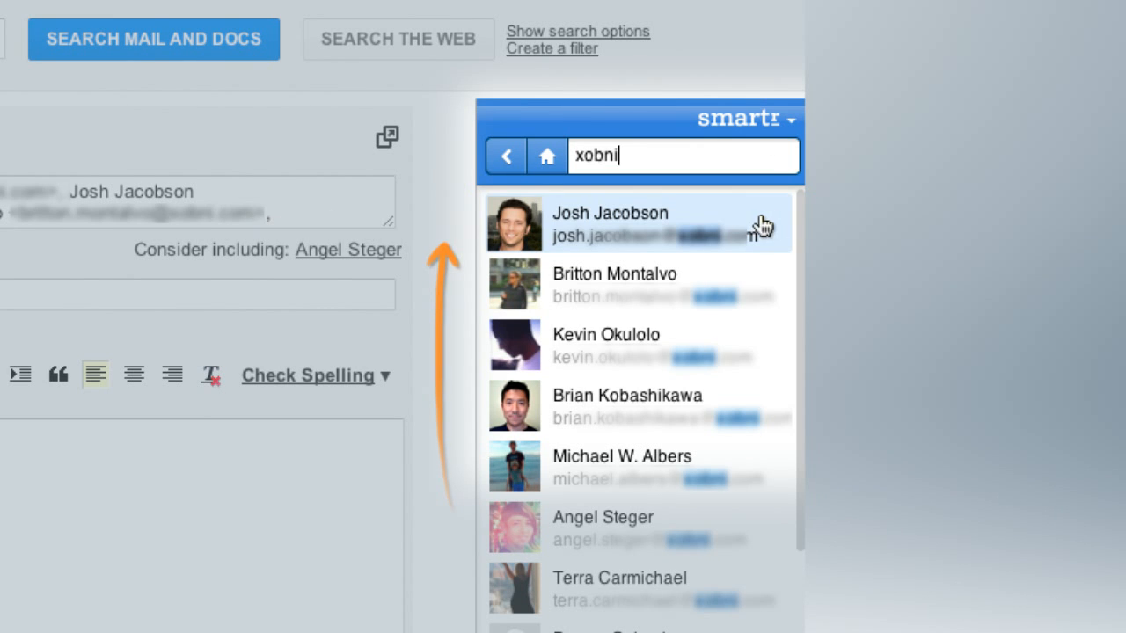
left_click(608, 223)
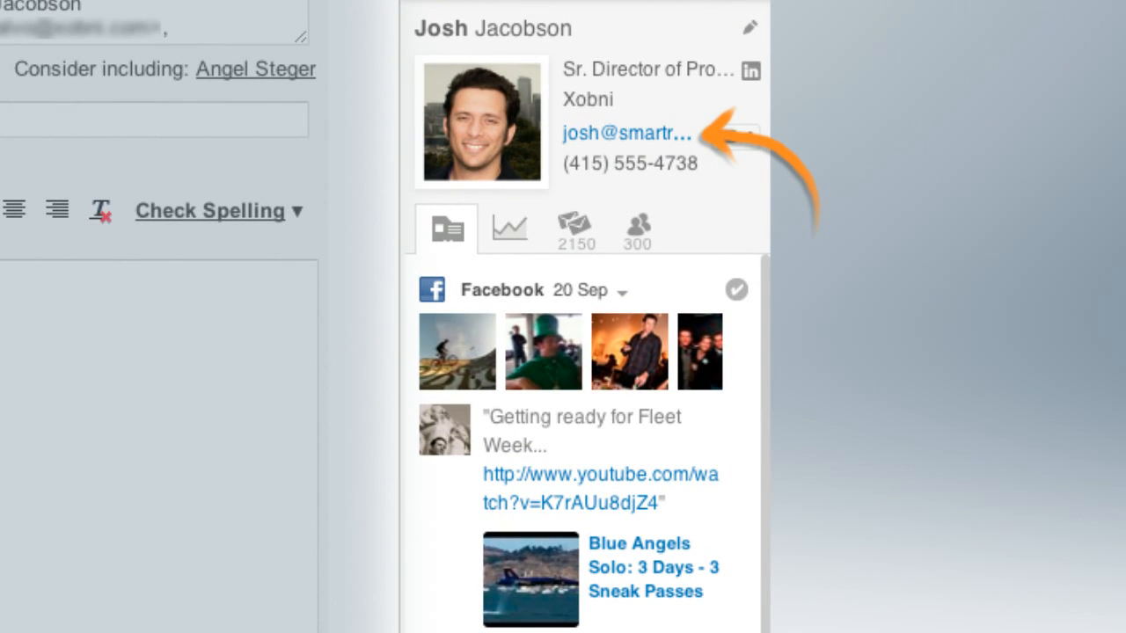
scroll("down", 3)
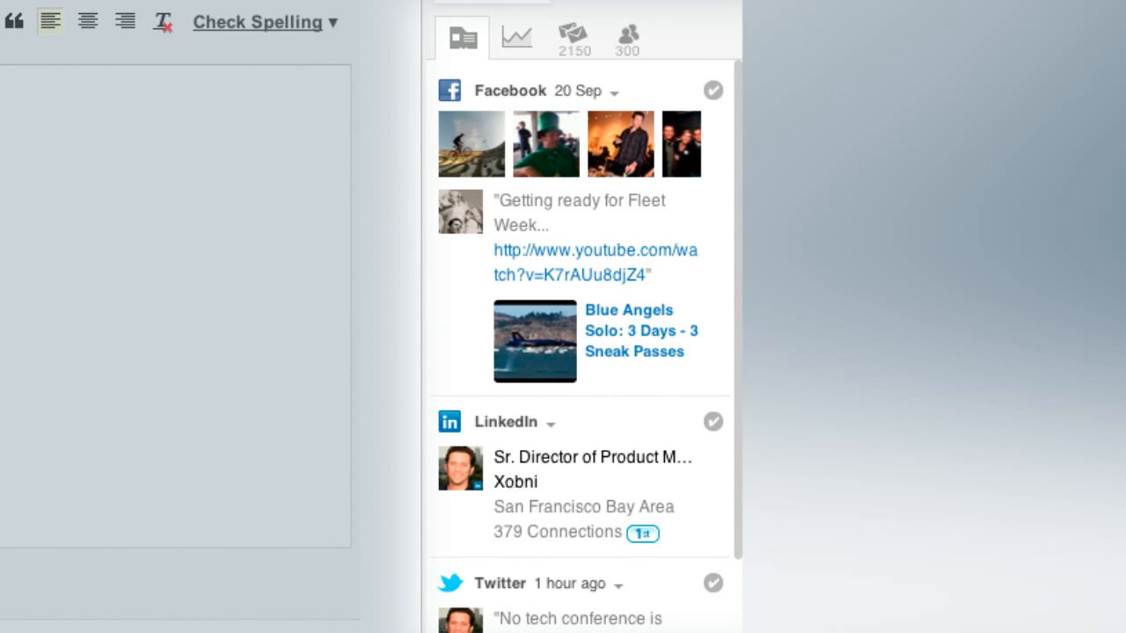
Review Josh's relationship history, recent emails, and contacts in common on his profile.
left_click(517, 37)
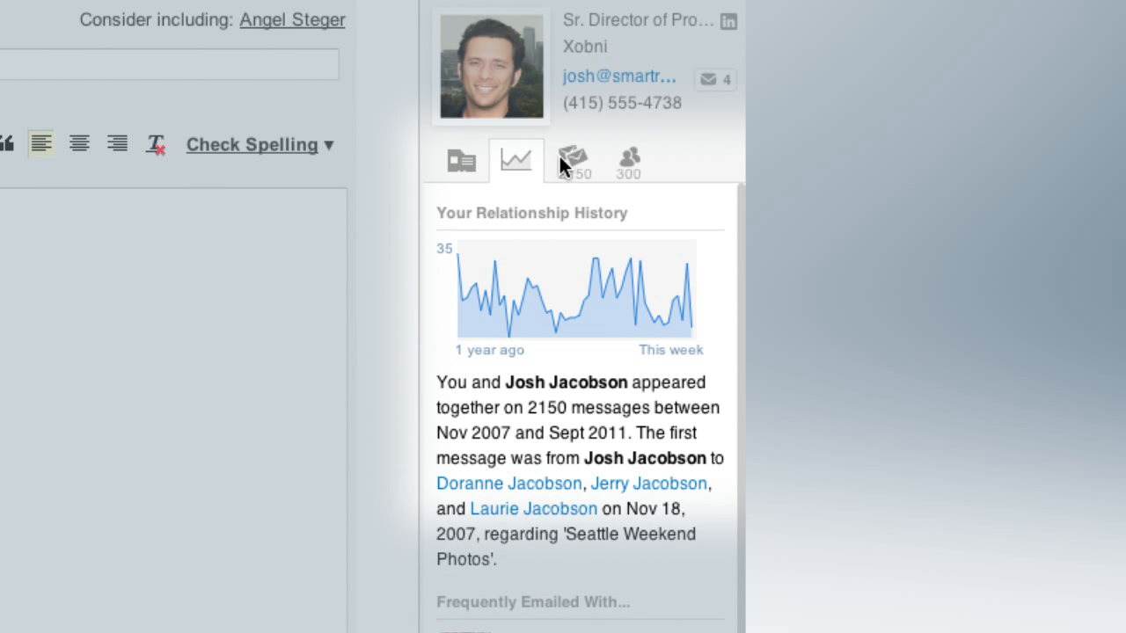
left_click(574, 162)
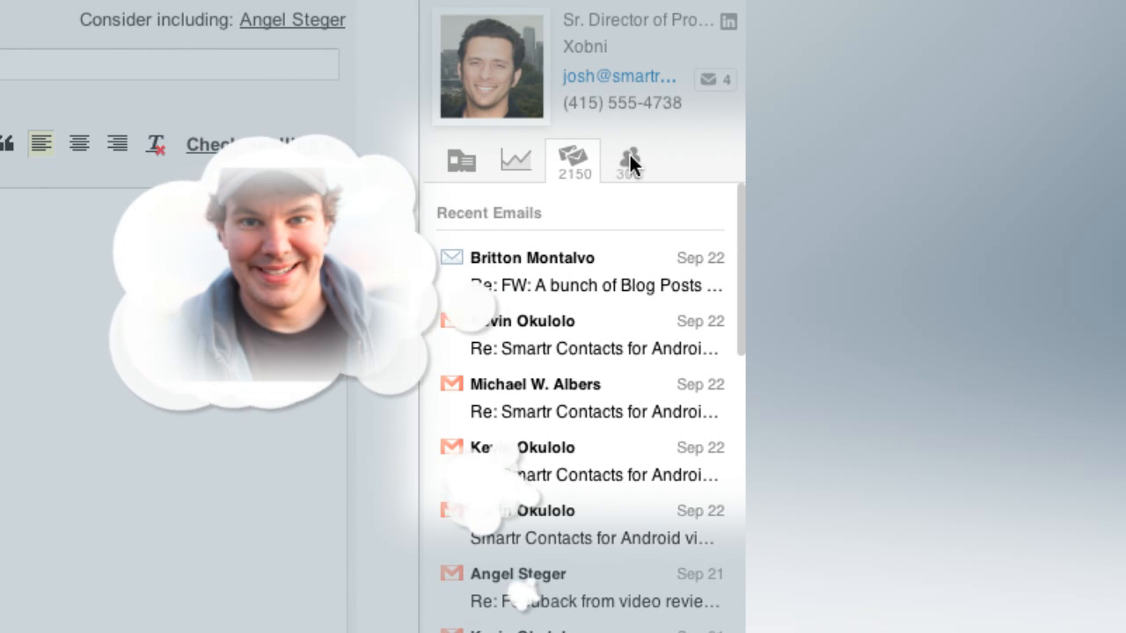
left_click(626, 160)
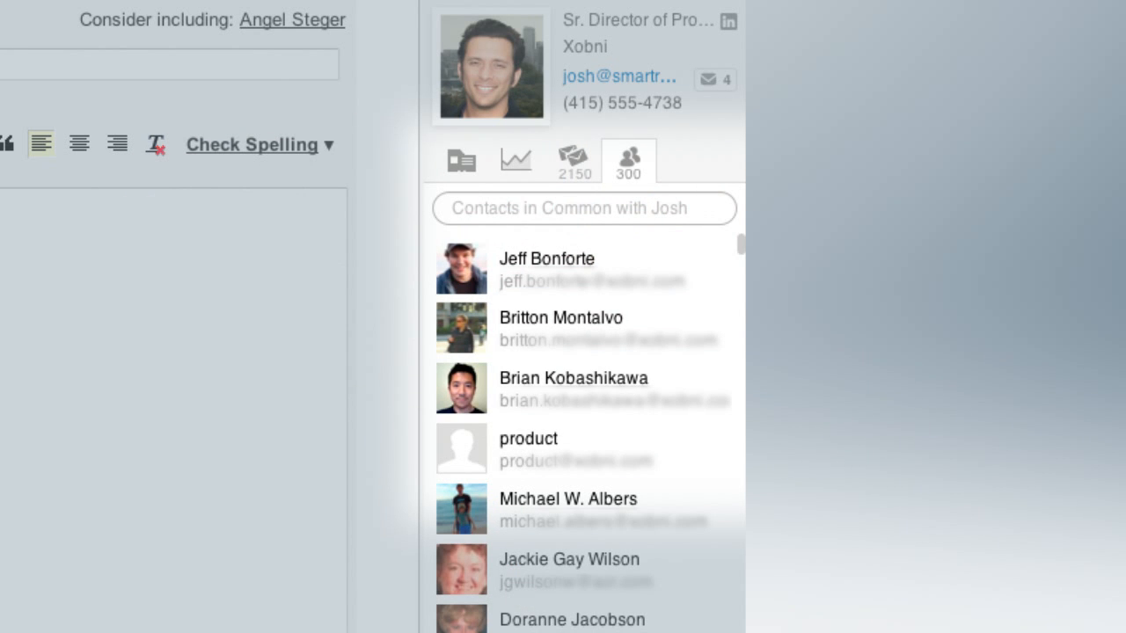